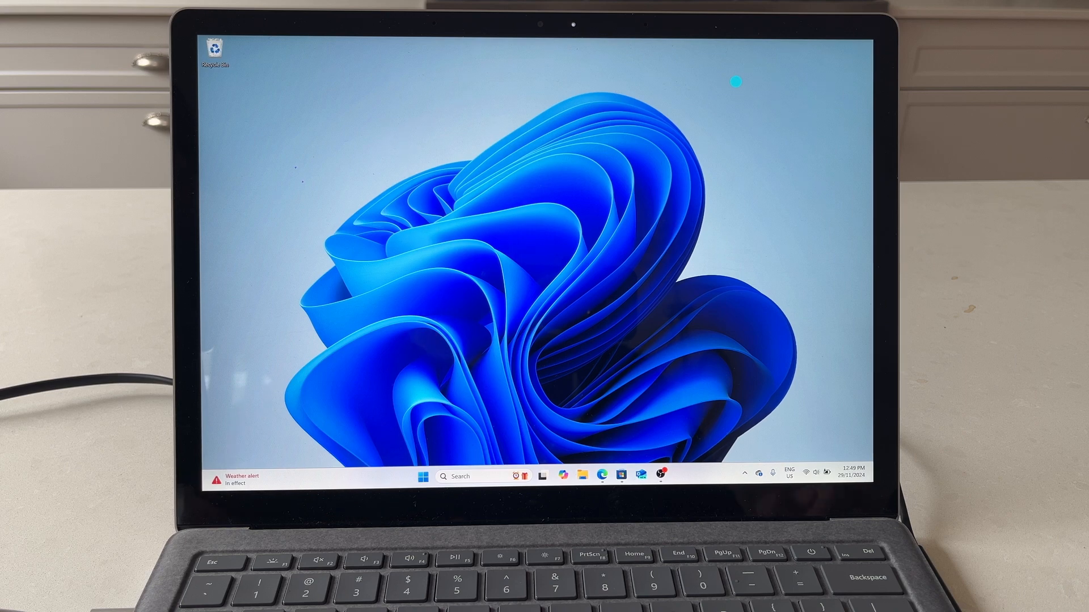
Step: Open and dismiss the Recycle Bin, then press and hold the desktop
click(423, 476)
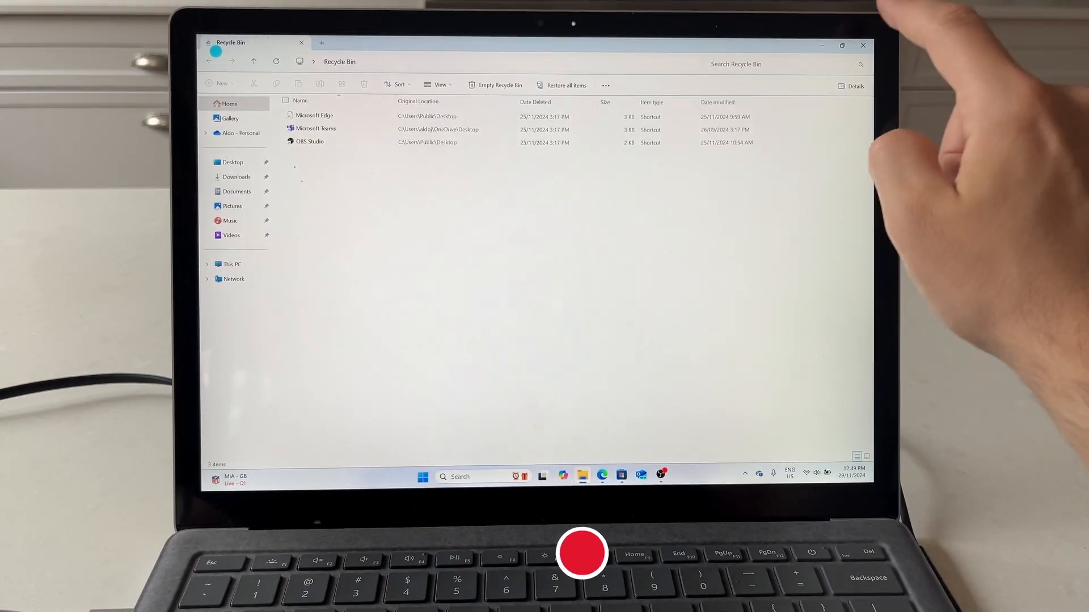
click(863, 45)
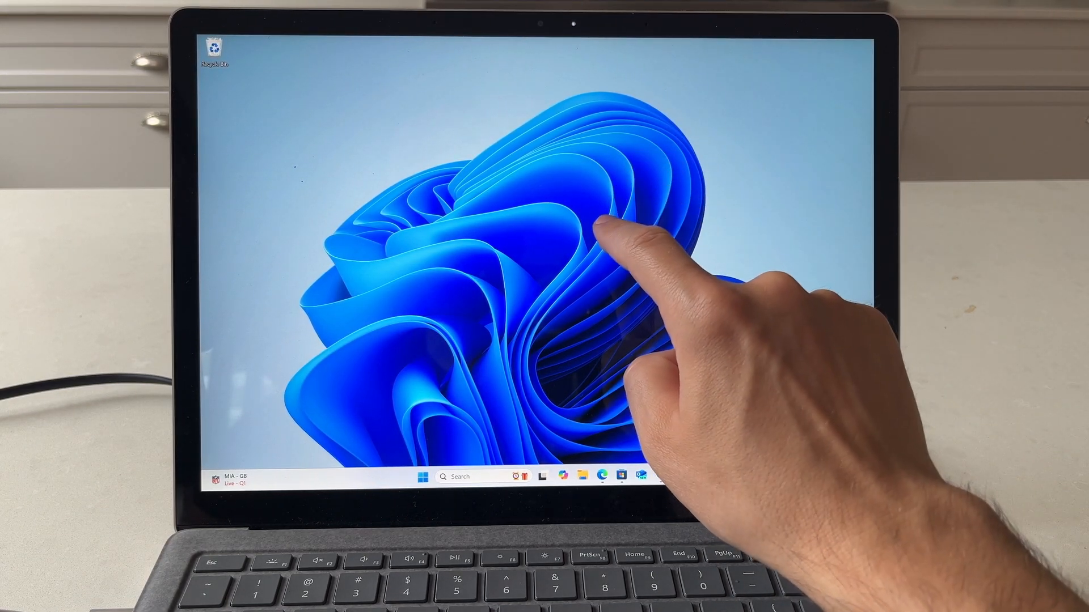
right_click(608, 235)
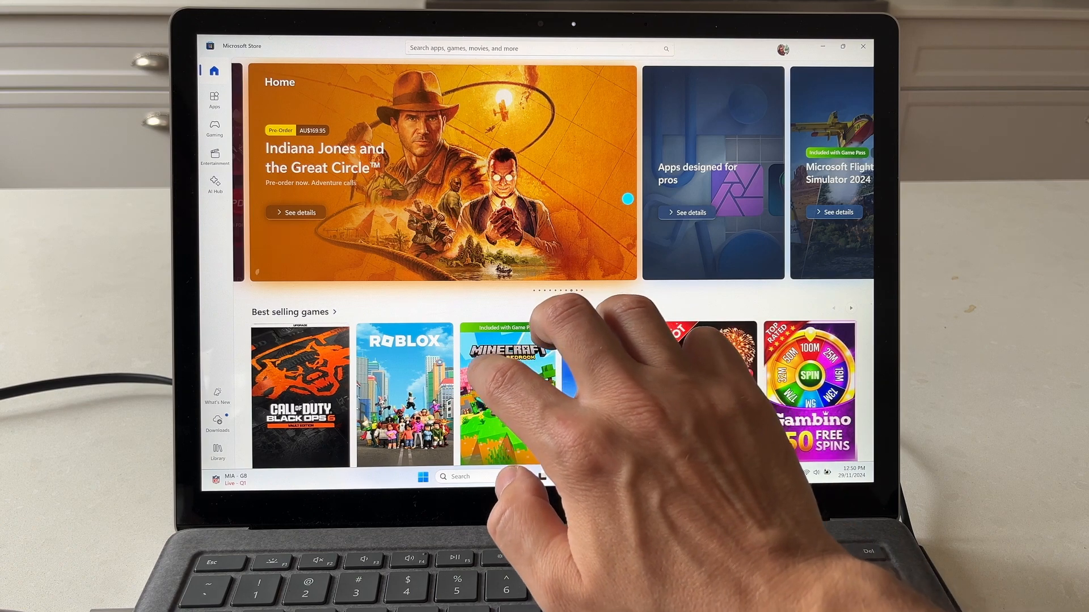
Step: In Task View, move Microsoft Store onto new Desktop 2, then view Desktop 1
scroll(down, 3)
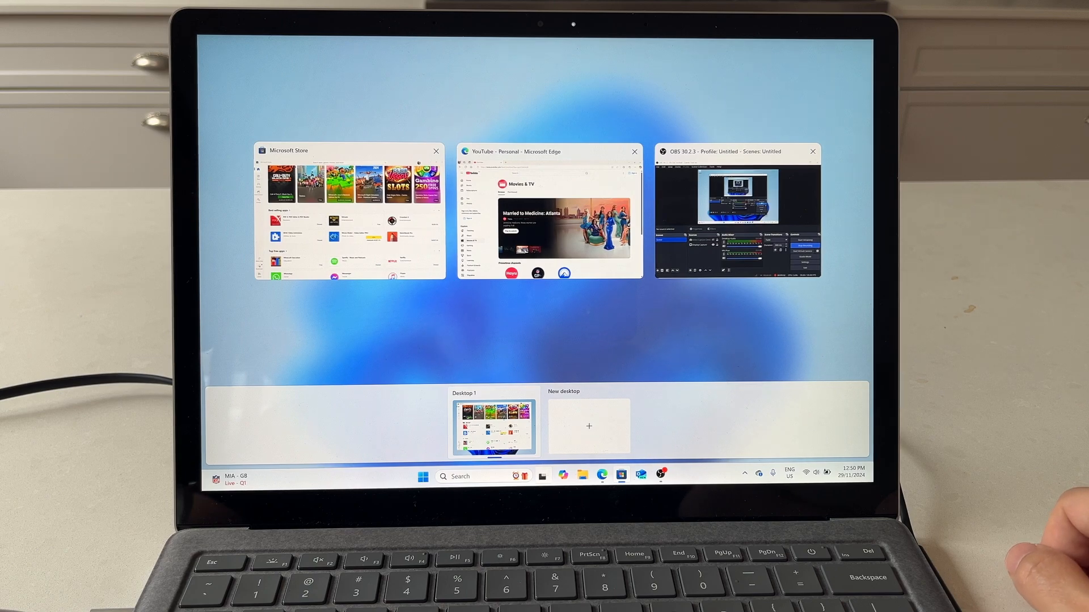
click(546, 214)
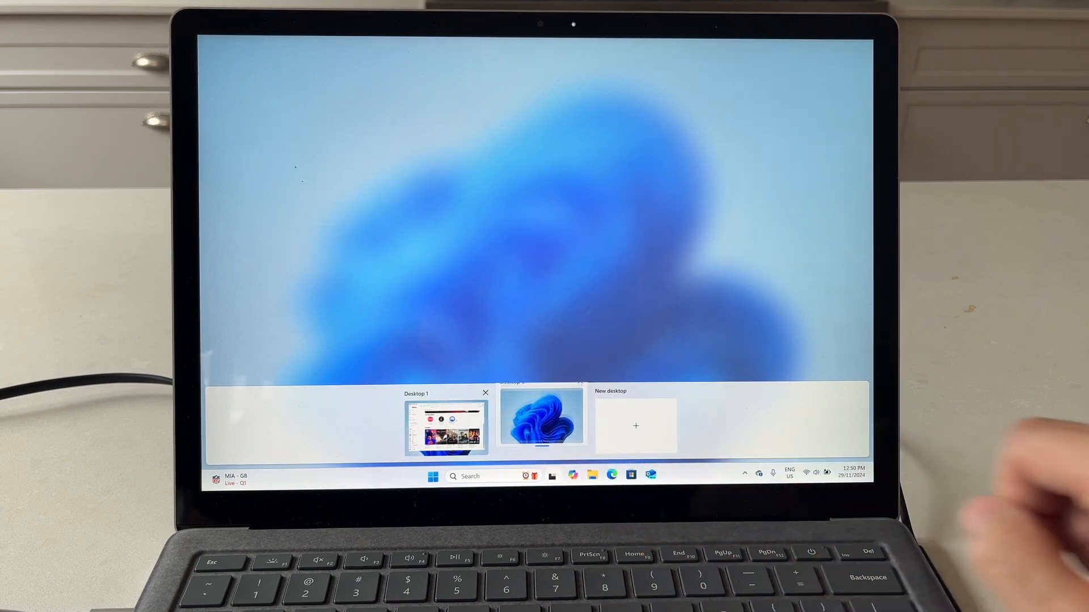
click(446, 425)
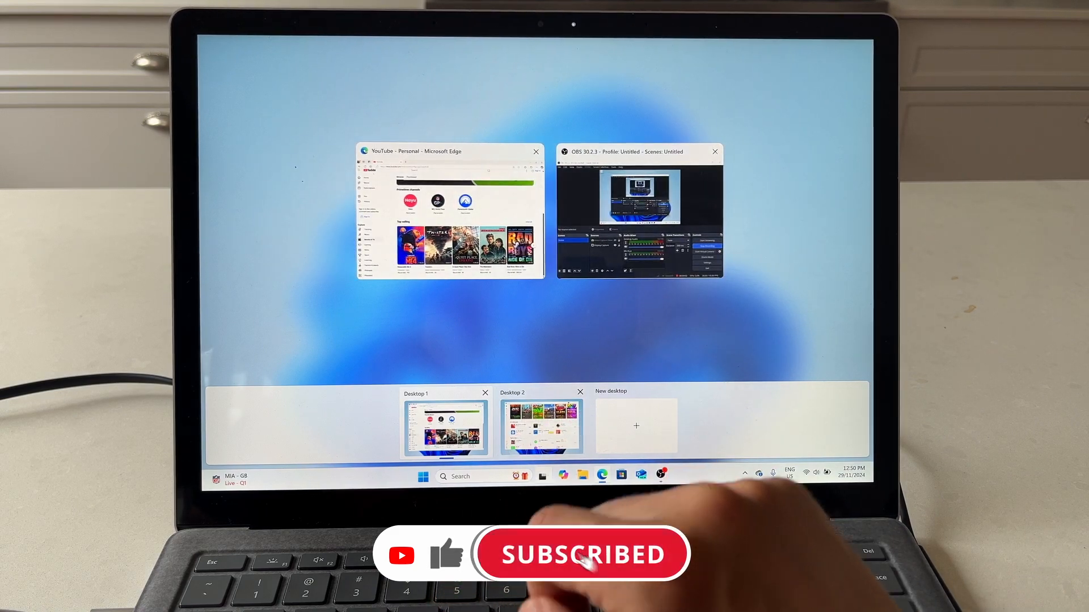
Step: Preview Desktop 2's windows, then close Desktop 2, returning Microsoft Store to Desktop 1
click(449, 212)
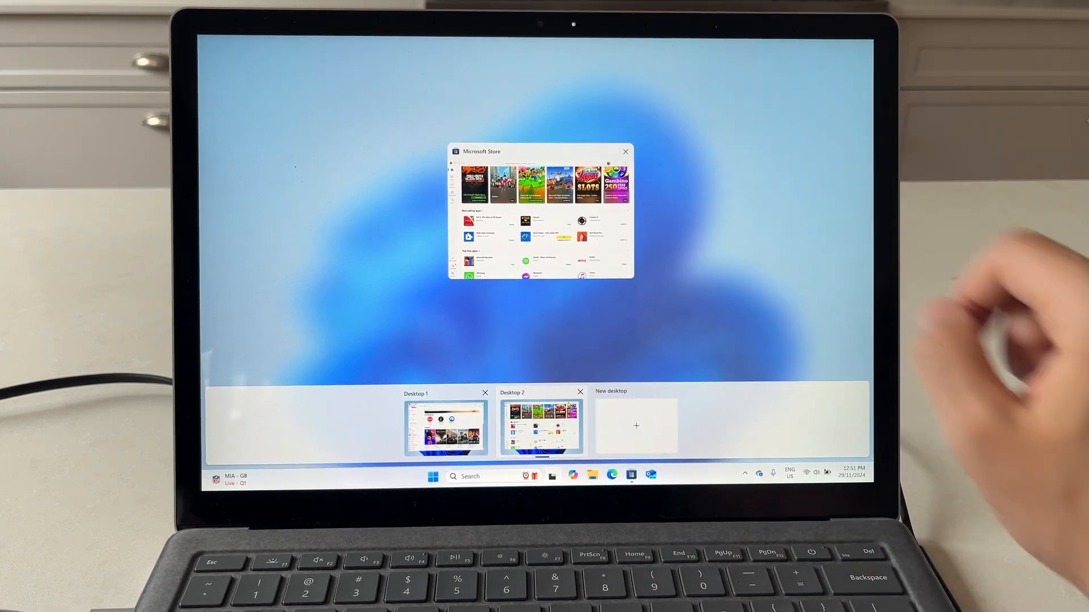
click(579, 392)
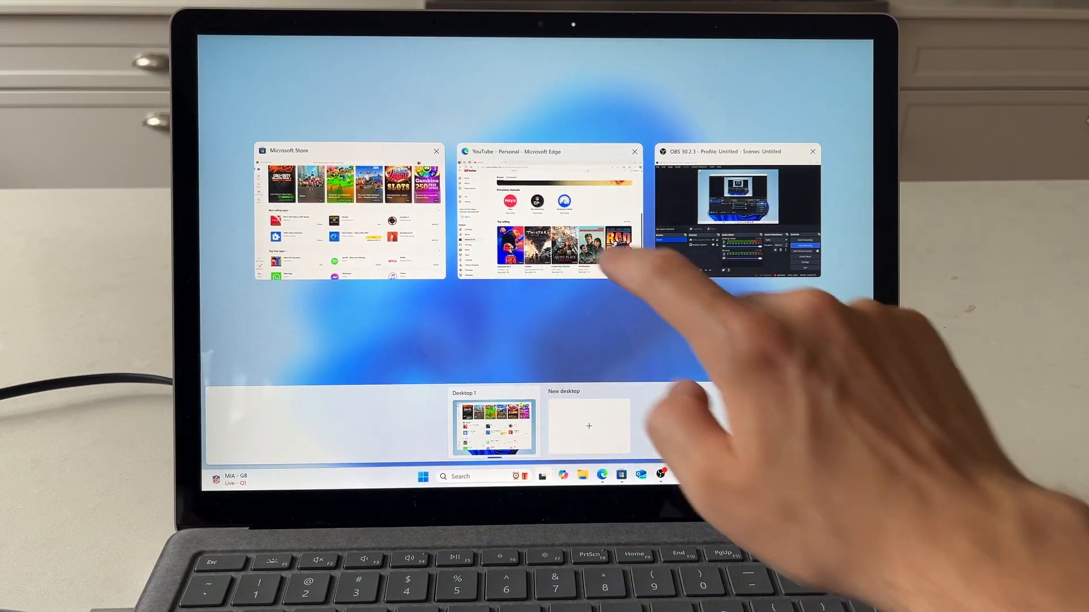
Step: Bring the Edge window showing YouTube's Movies & TV page to the front
click(548, 208)
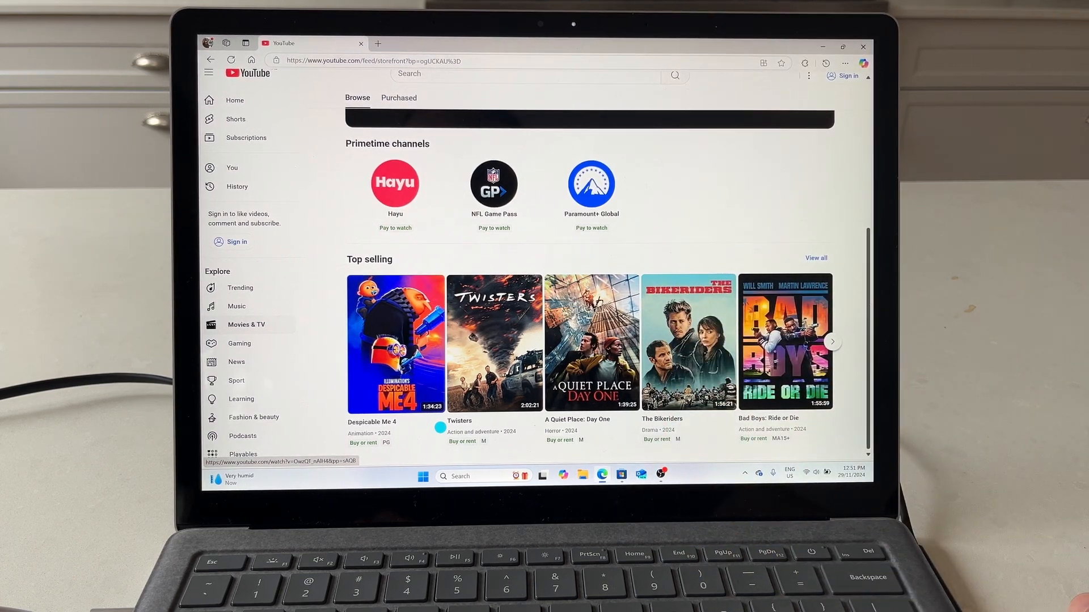
scroll(up, 3)
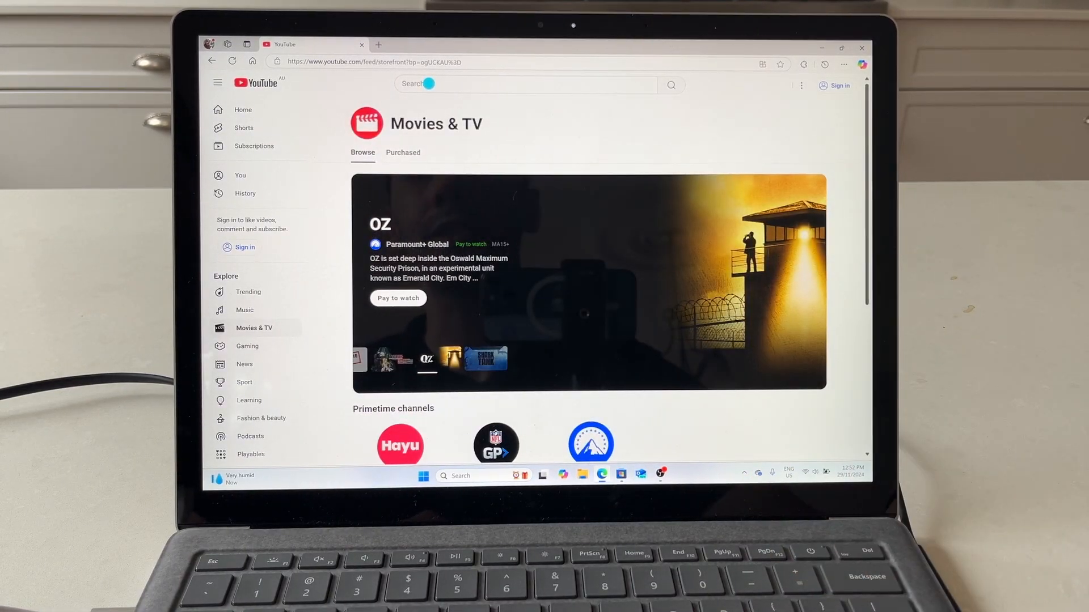
Step: Clear the YouTube search box and swipe-type 'Aldo' on the touch keyboard
click(241, 109)
text(Aldo)
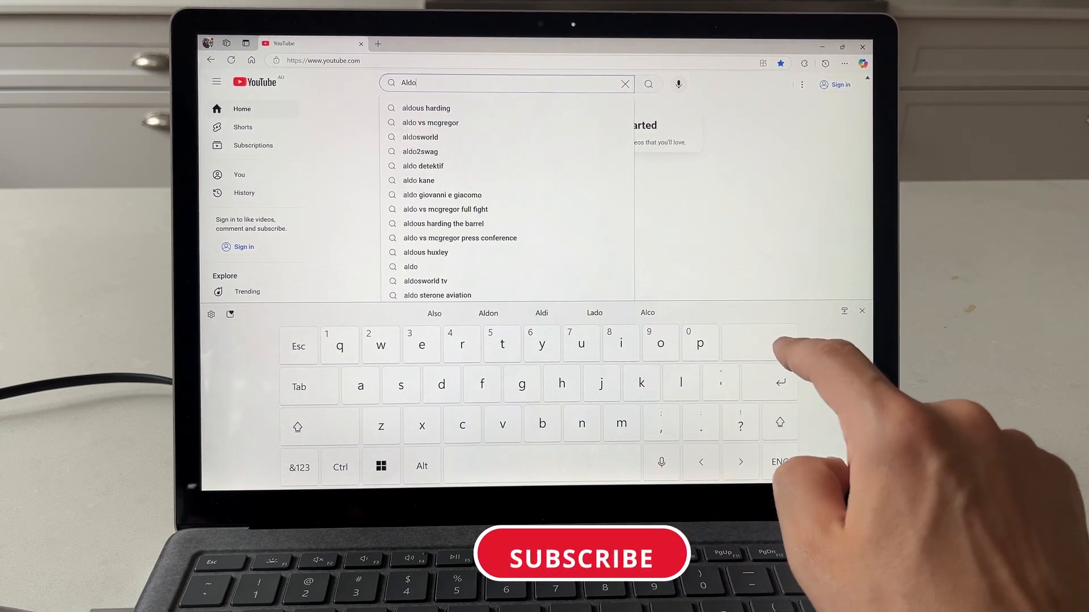
click(624, 83)
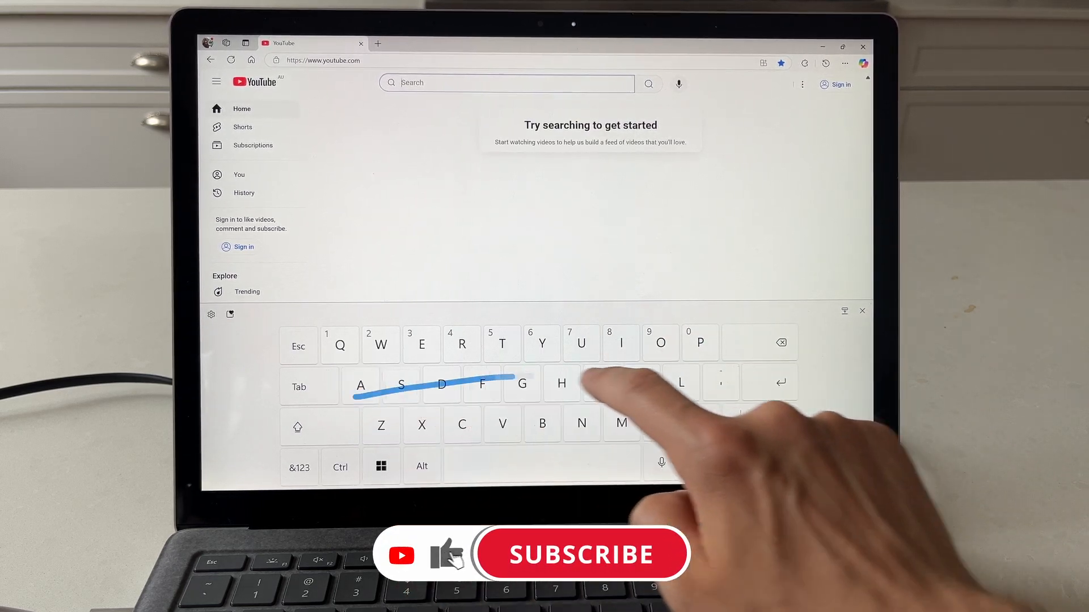
text(Aldo)
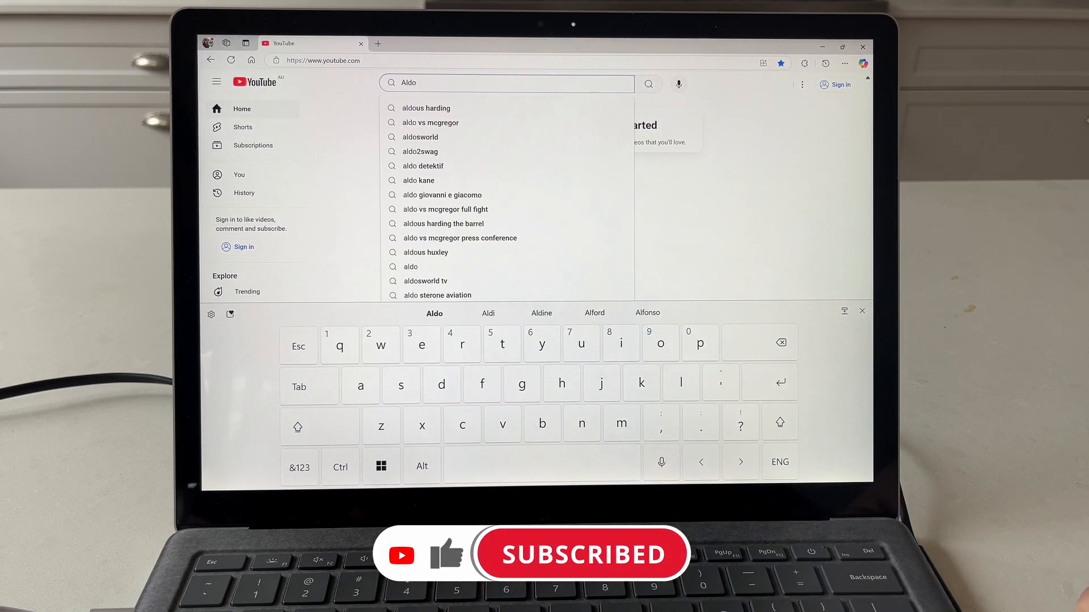